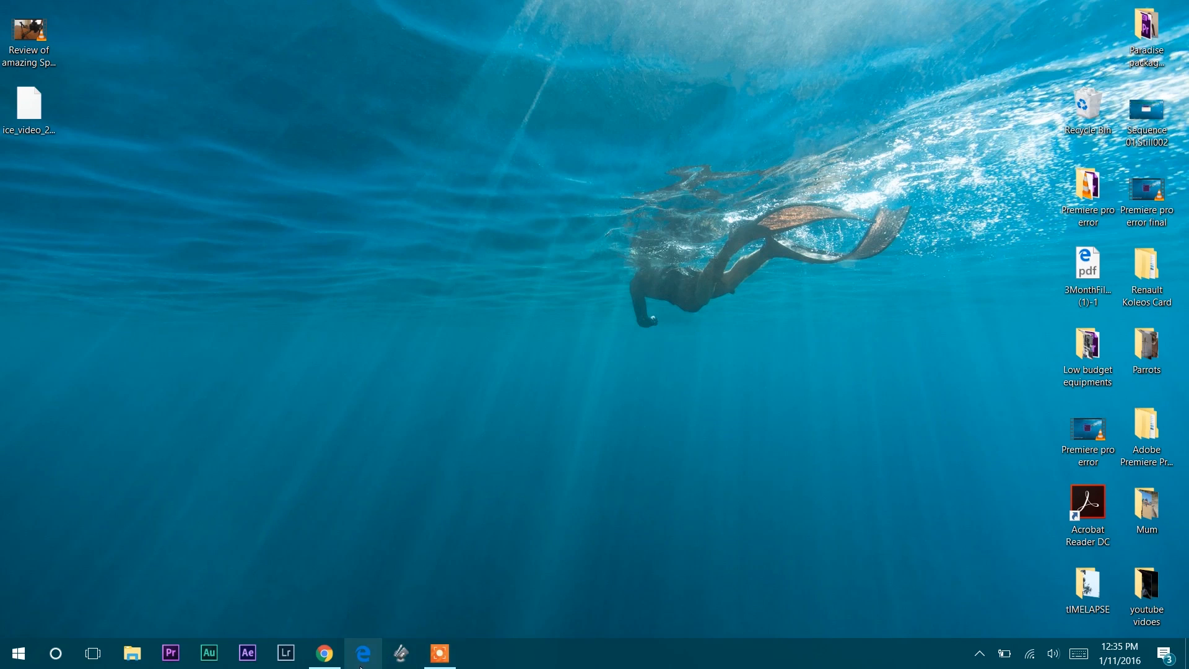
- Reach the Recovery page under Update & security from the Start menu's Settings
left_click(16, 652)
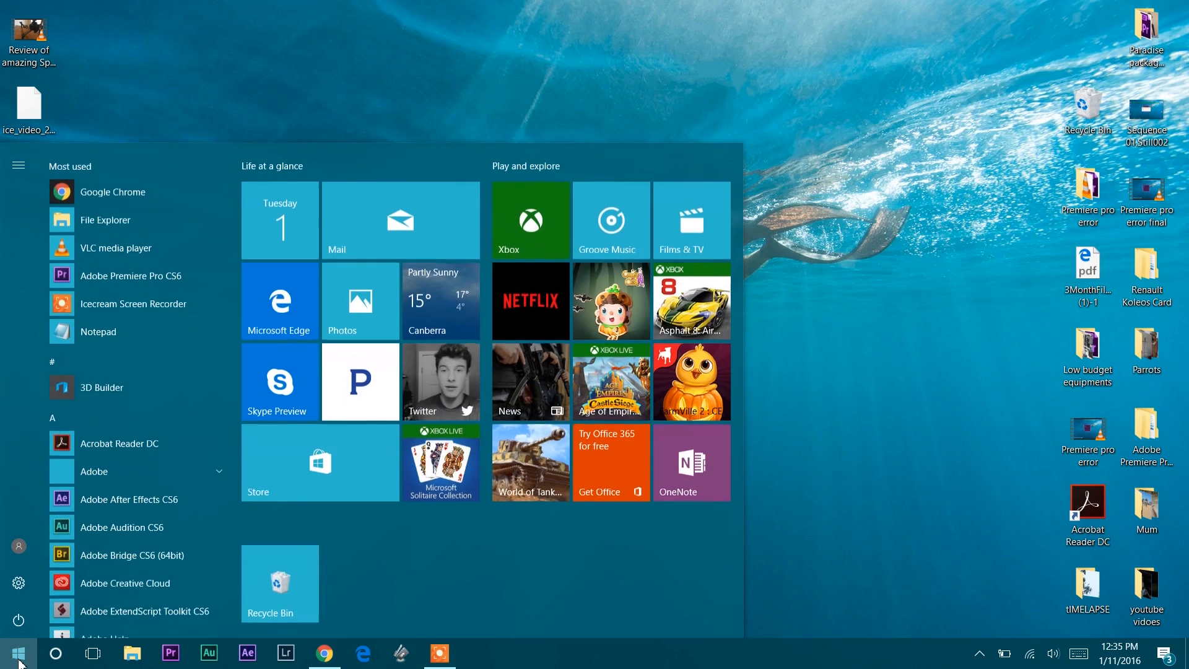
left_click(18, 583)
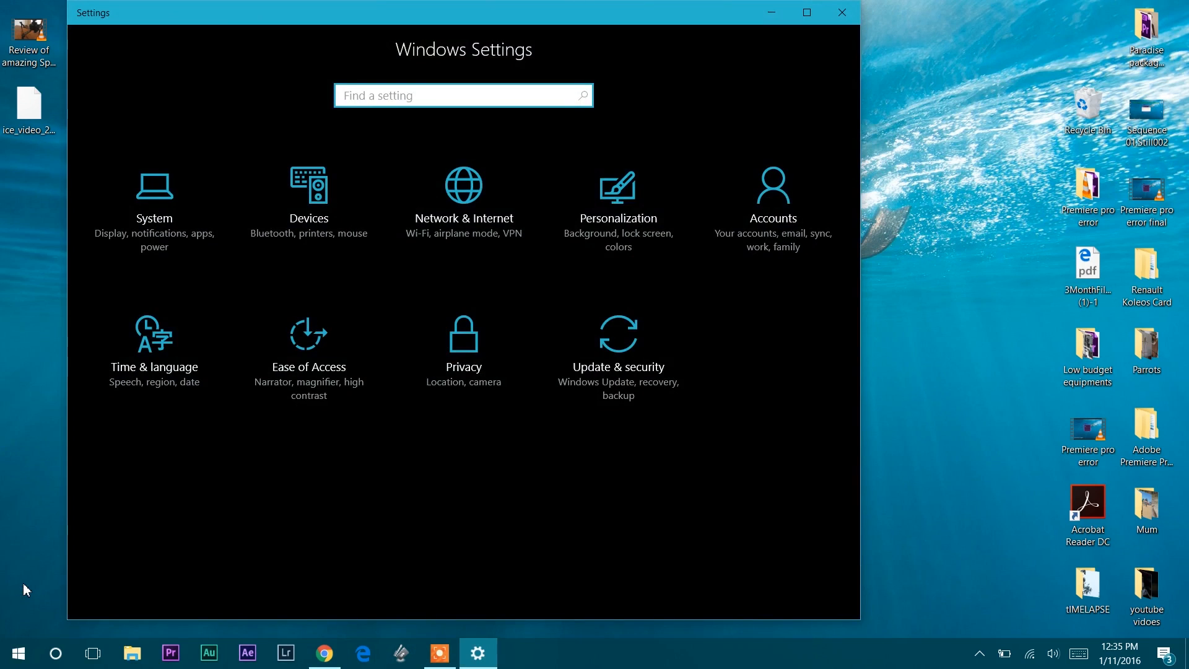
mouse_move(617, 361)
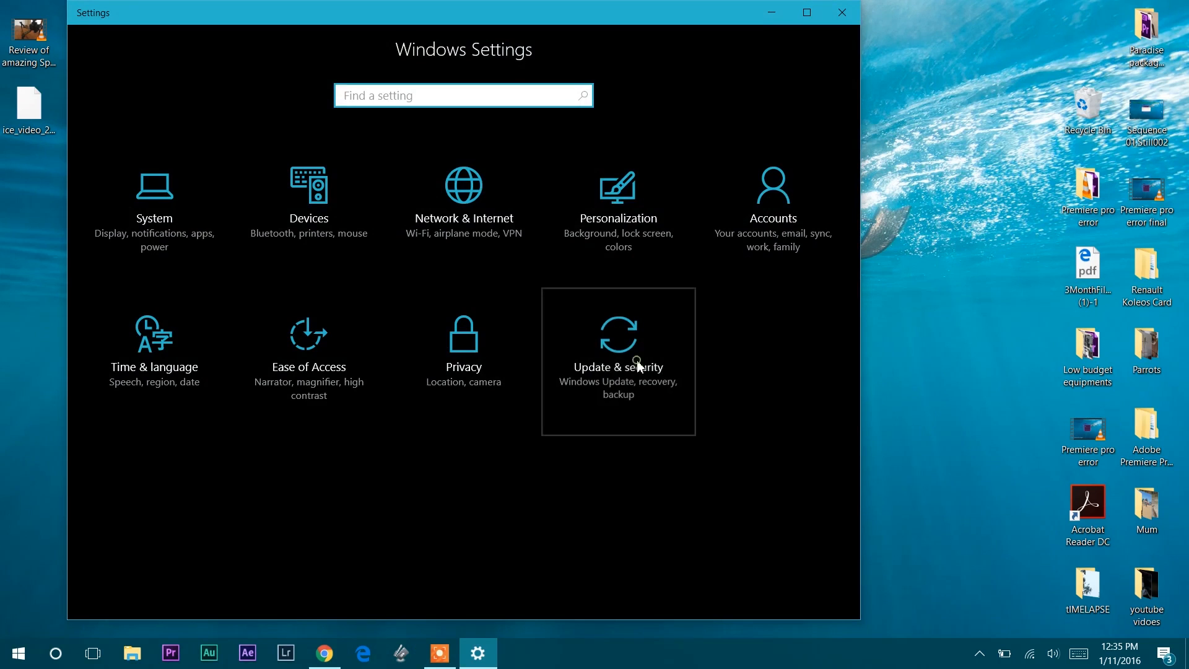
left_click(618, 363)
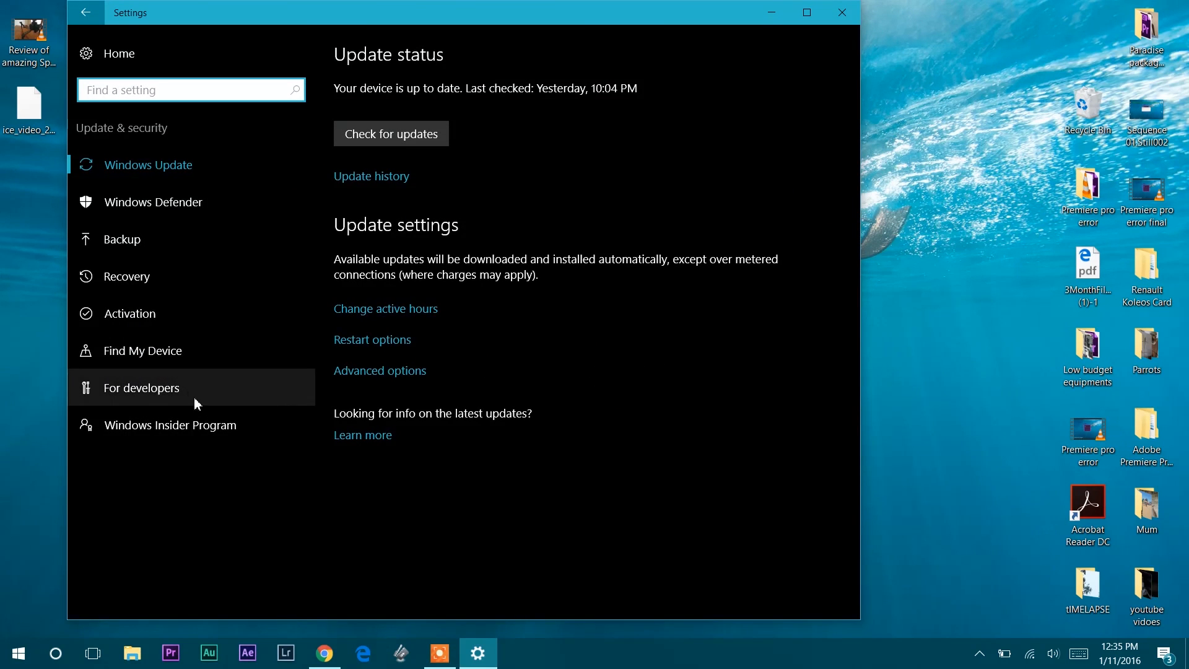
mouse_move(144, 276)
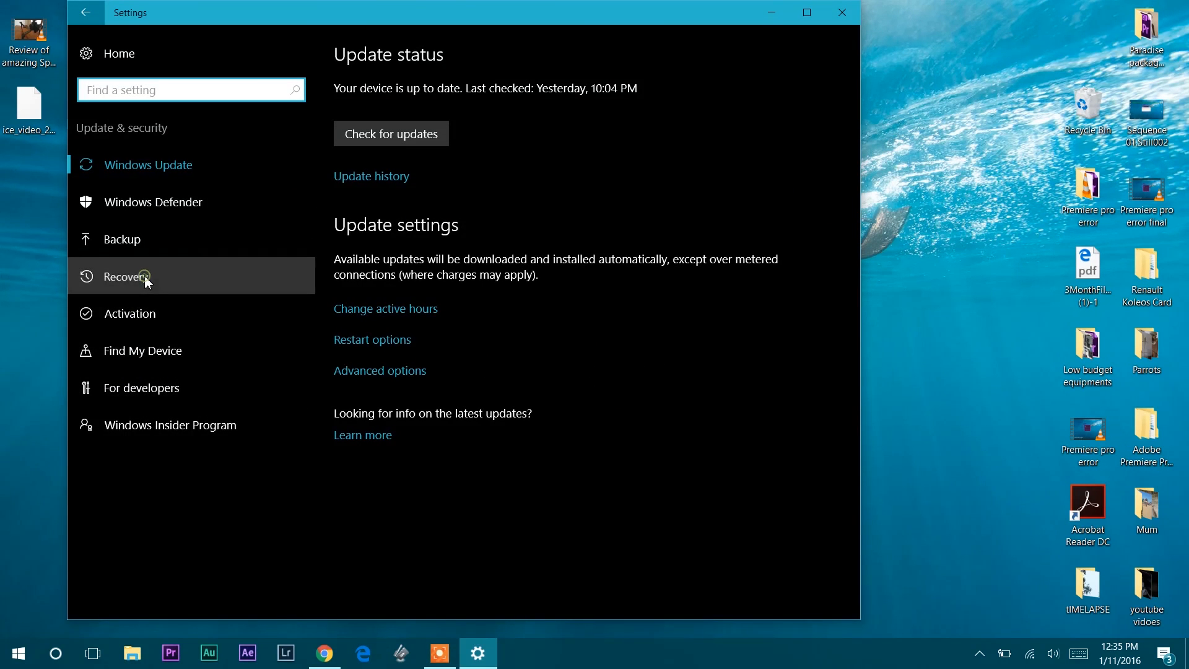
left_click(126, 276)
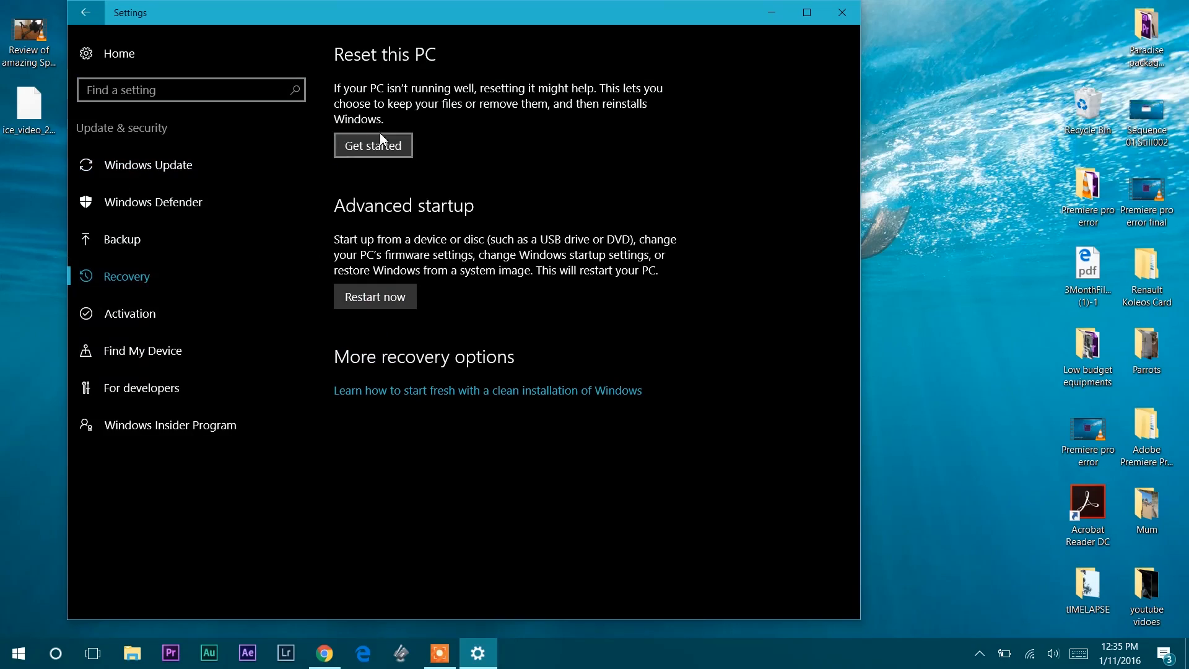
- Restart into advanced startup and go through Troubleshoot to the Advanced options tools
left_click(375, 296)
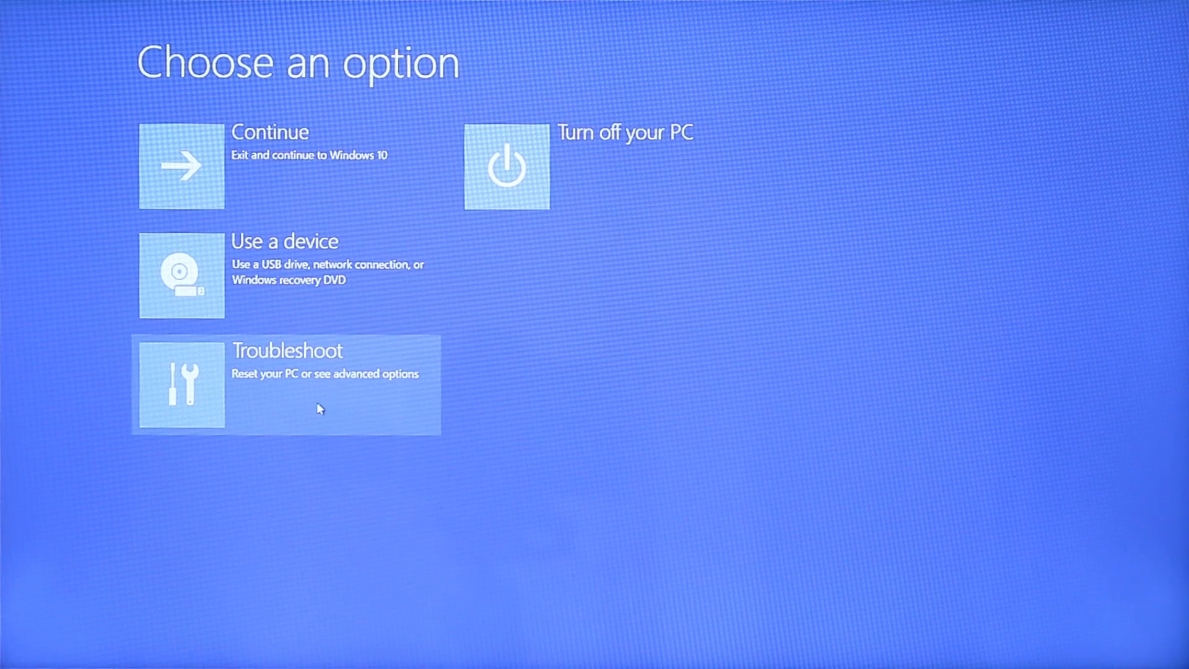
mouse_move(372, 384)
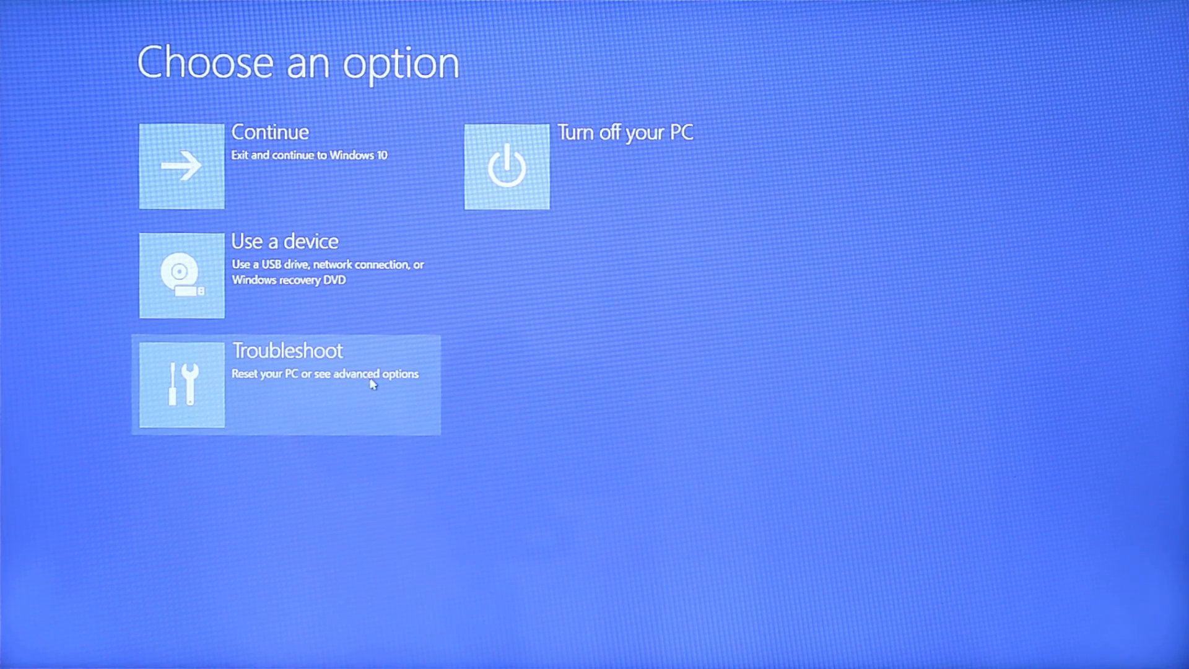
left_click(285, 383)
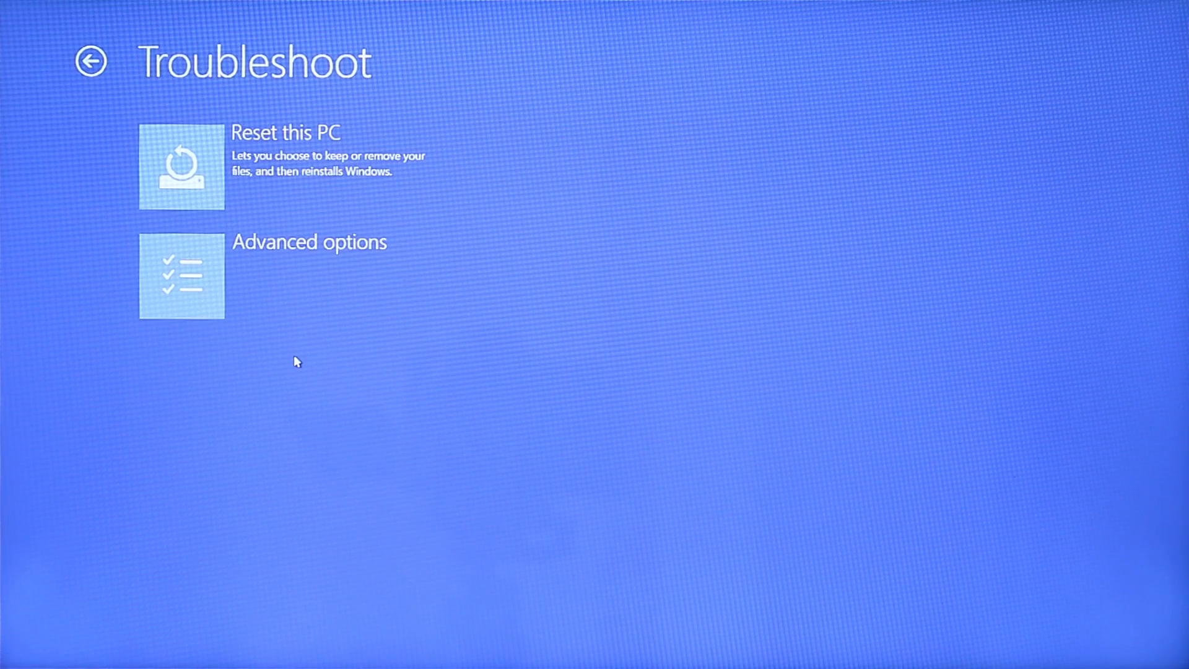
mouse_move(294, 265)
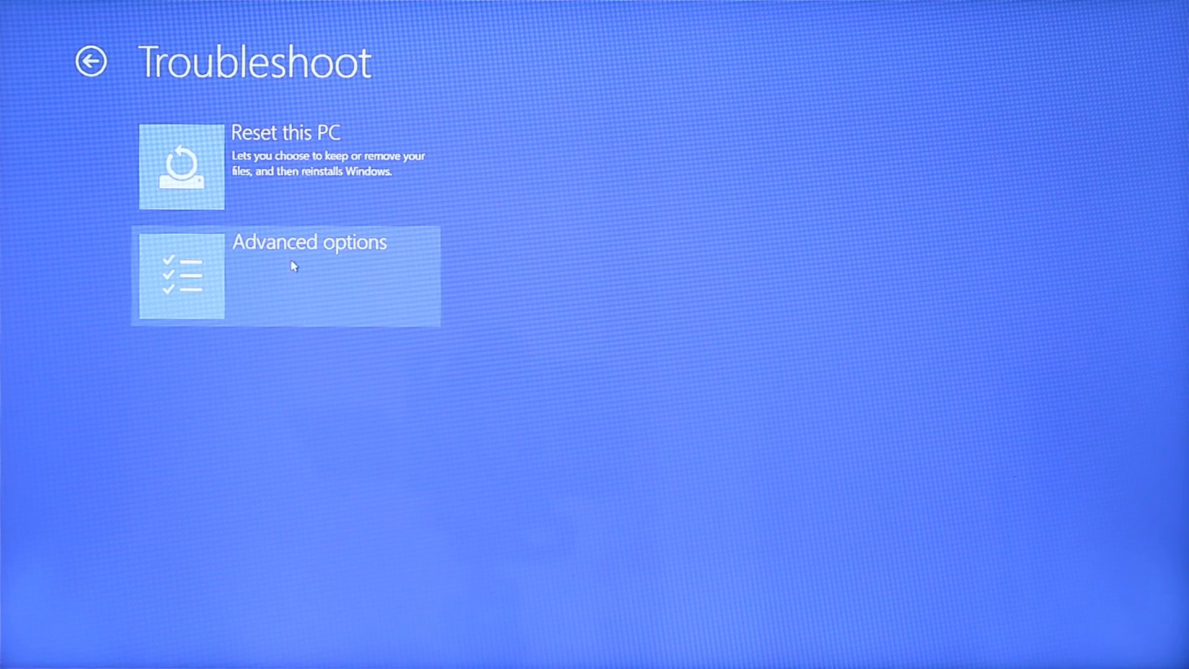
left_click(309, 275)
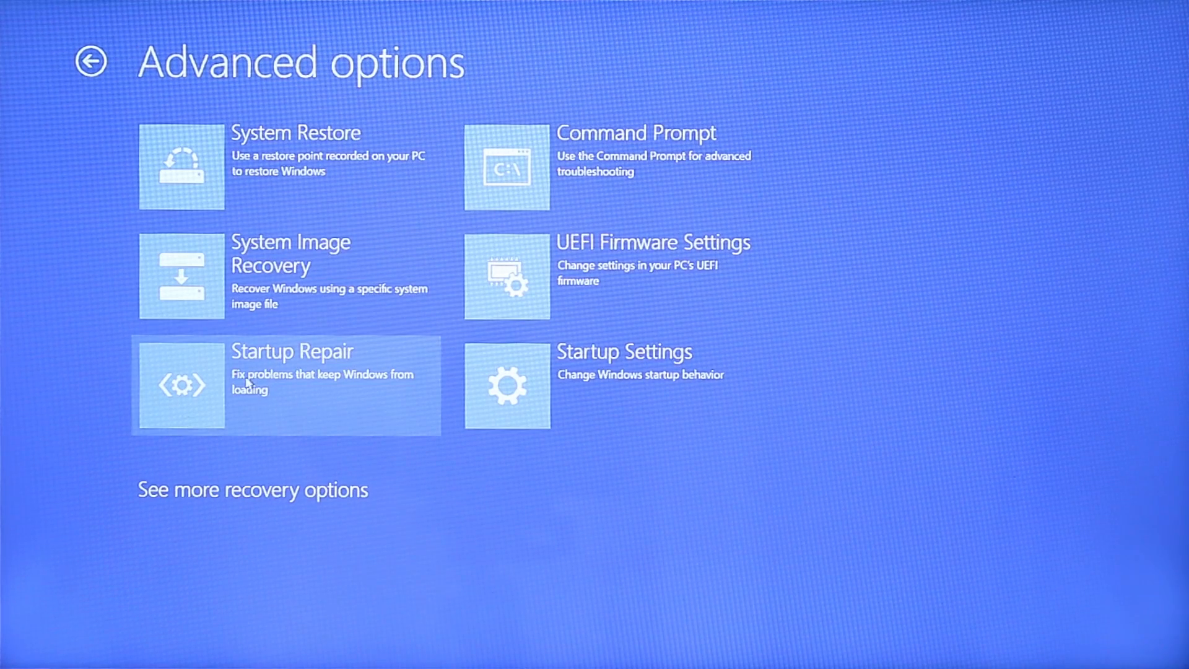
mouse_move(315, 389)
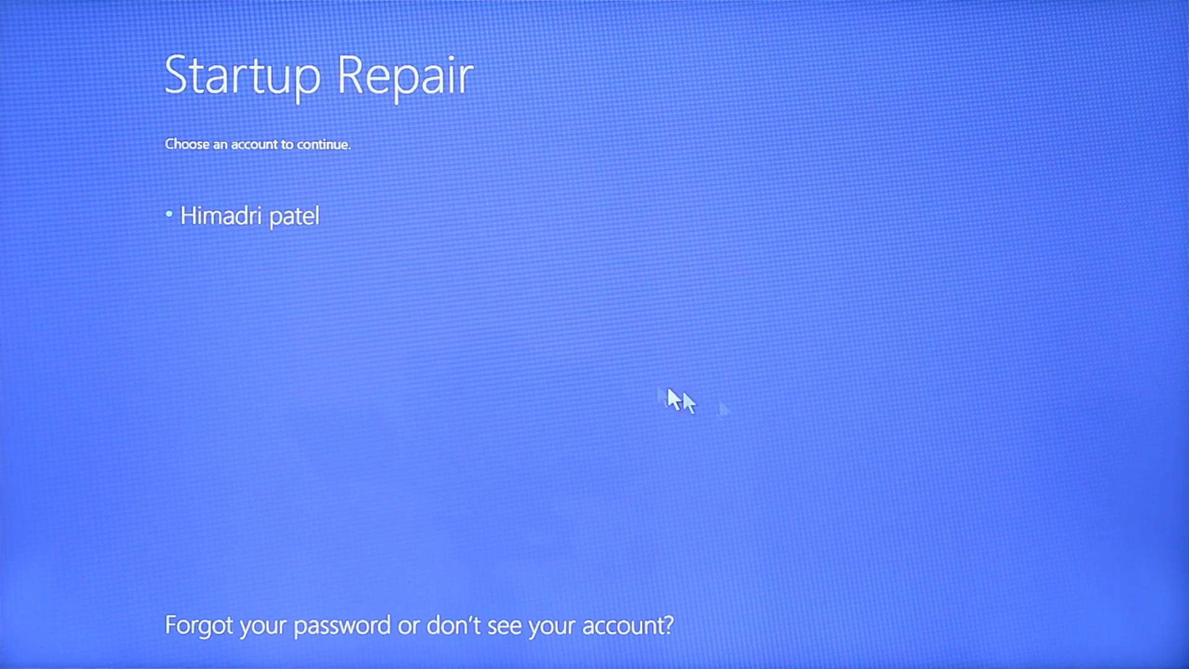
- Choose the PC's user account and continue so Startup Repair diagnoses the PC
left_click(247, 215)
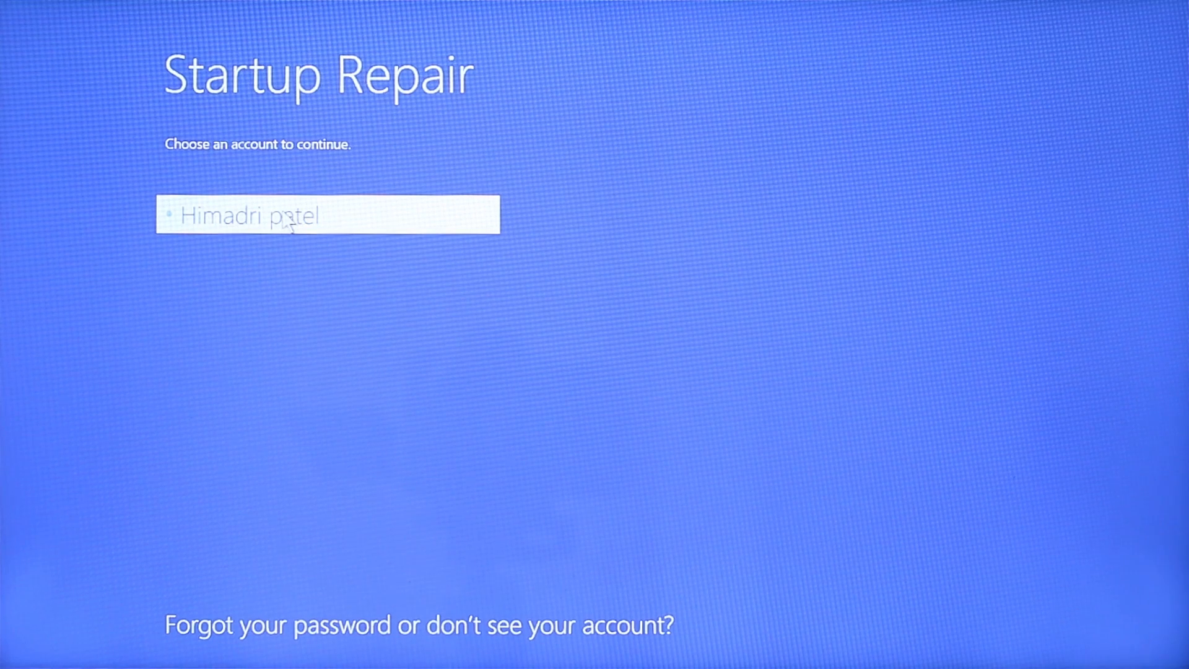
left_click(328, 215)
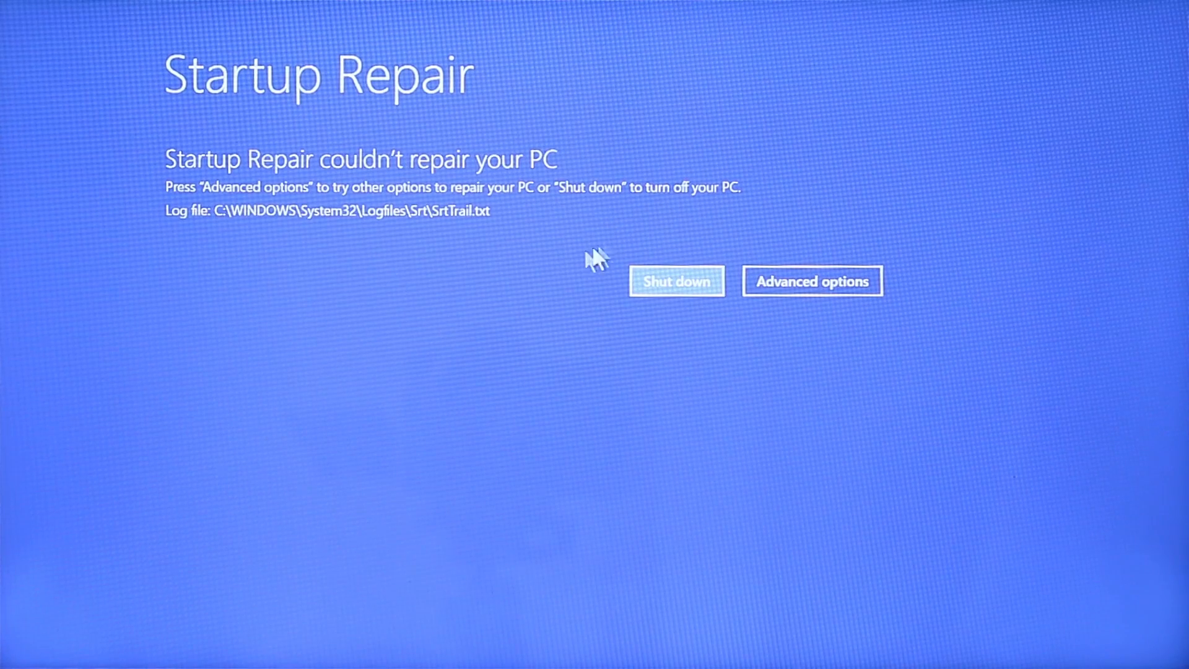
mouse_move(531, 189)
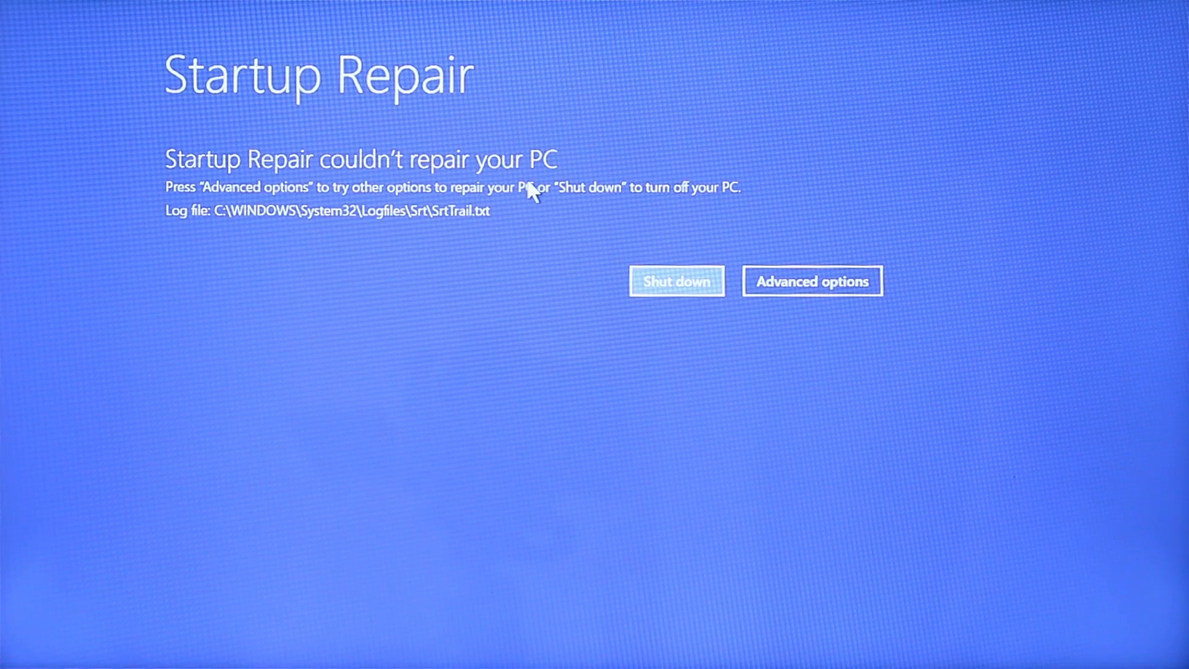
mouse_move(516, 272)
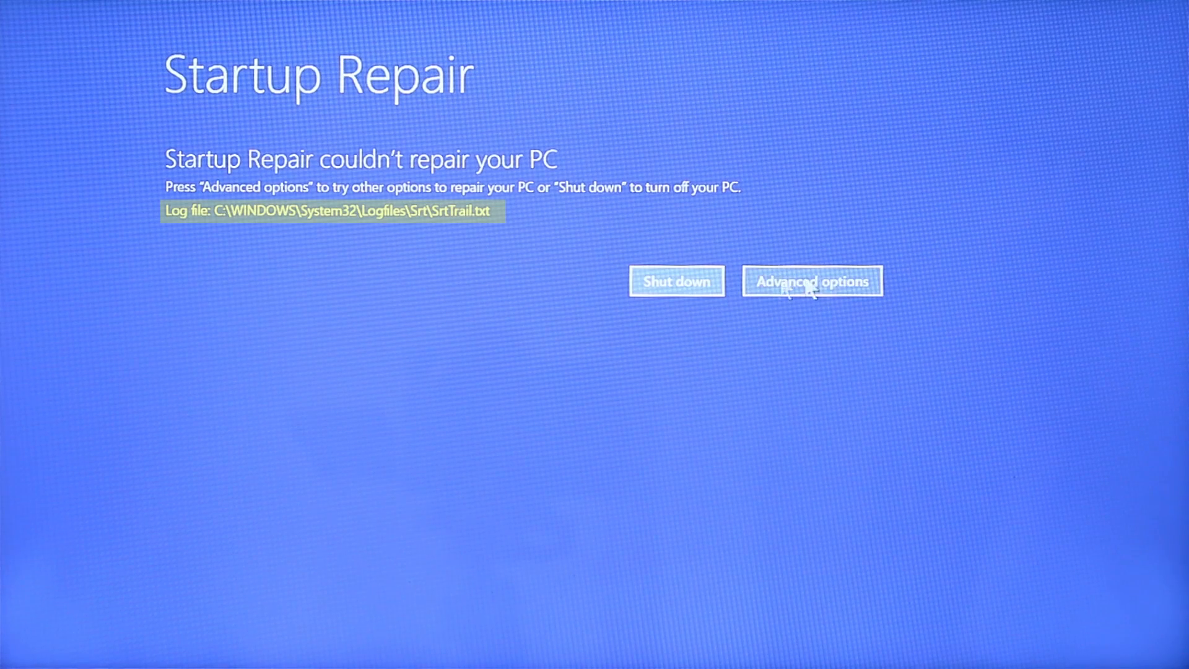
- Leave the failed repair via Advanced options and continue to exit into Windows 10
left_click(811, 281)
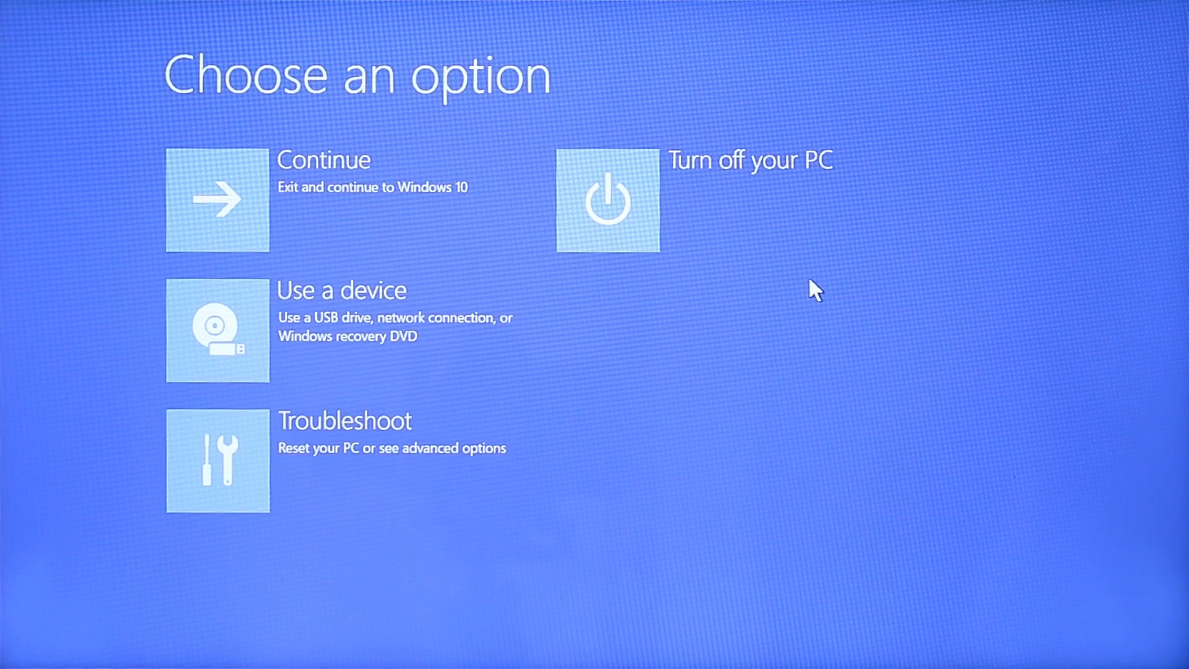
mouse_move(413, 456)
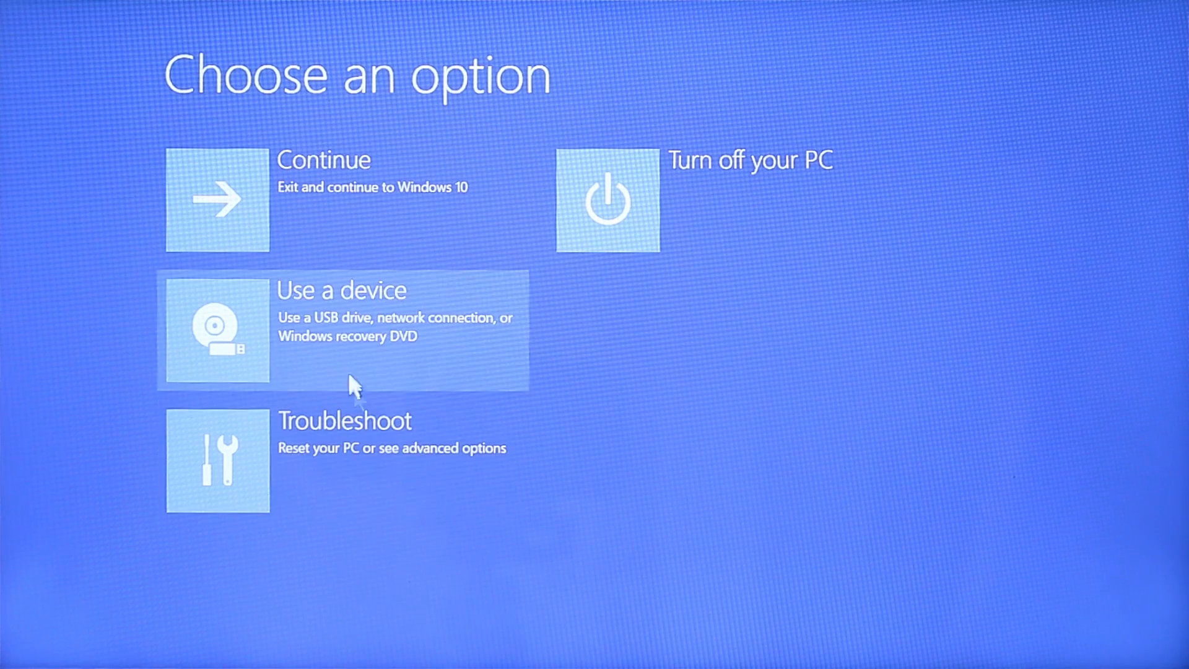
mouse_move(335, 451)
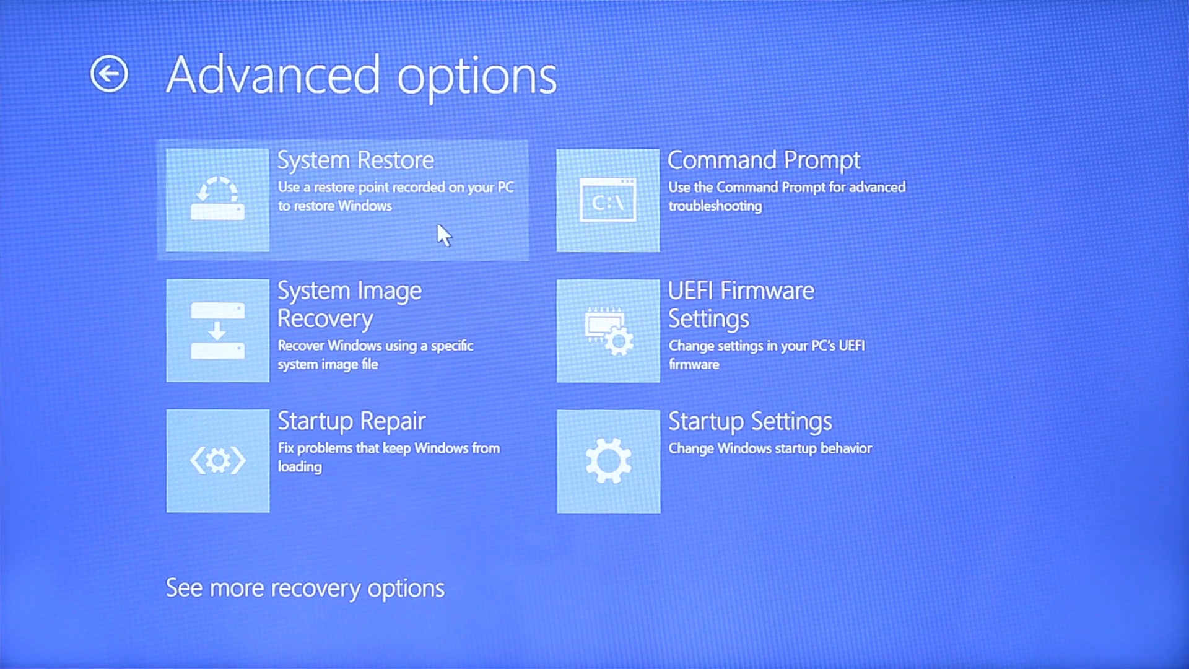
mouse_move(436, 391)
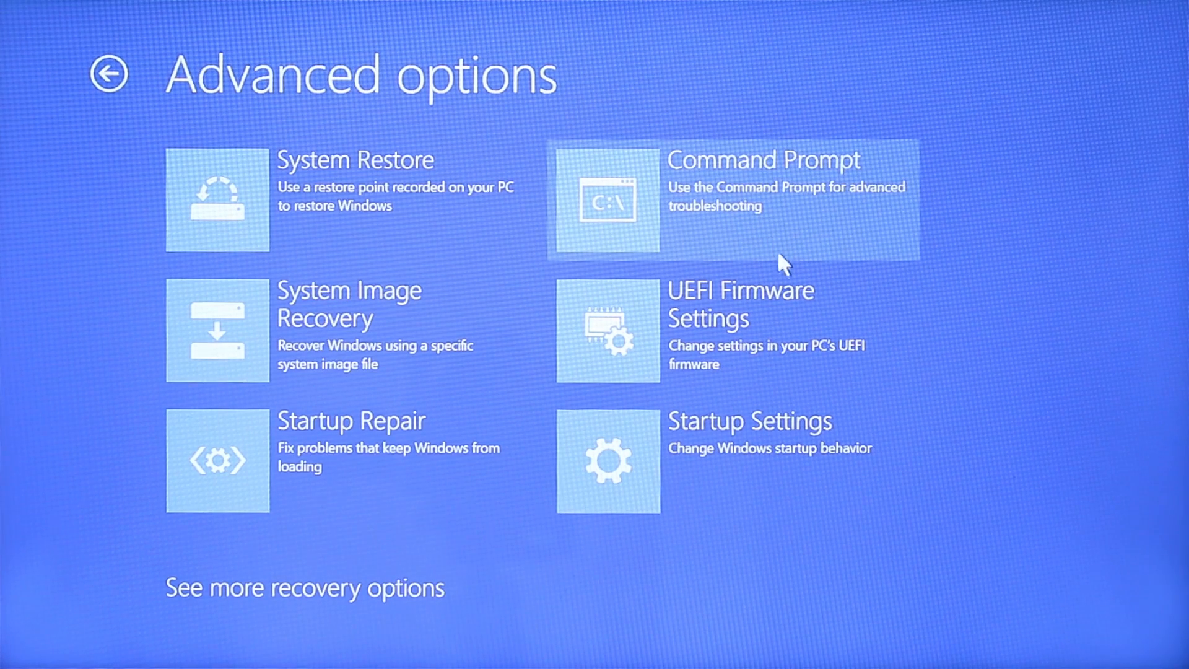
mouse_move(842, 371)
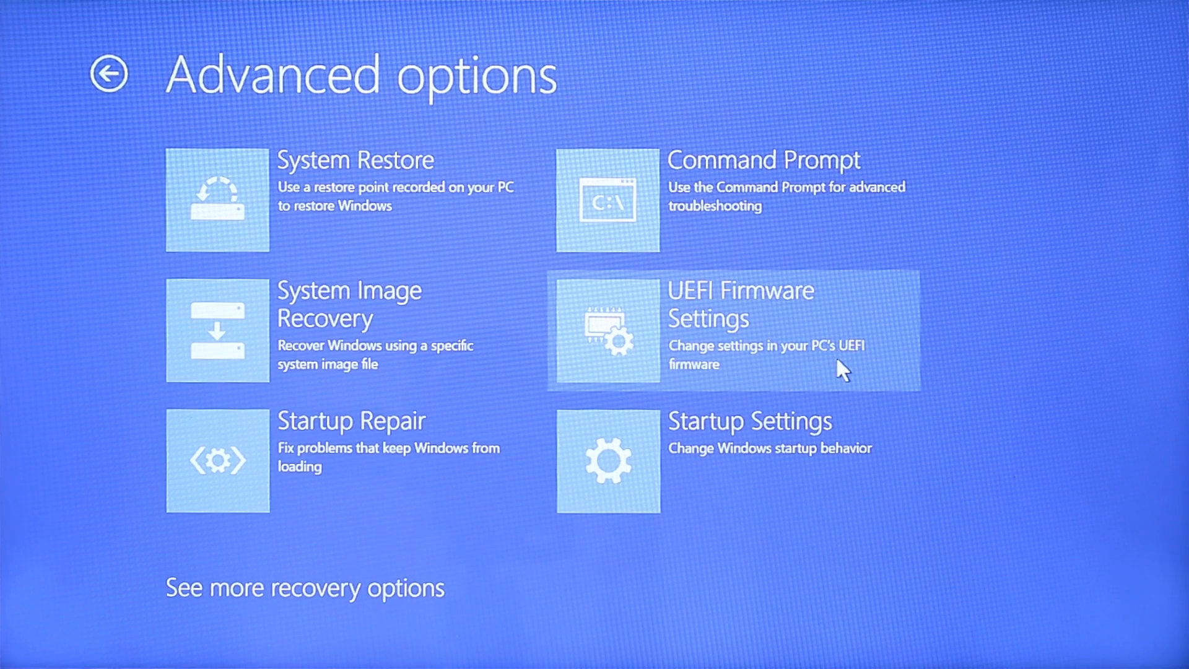
mouse_move(796, 374)
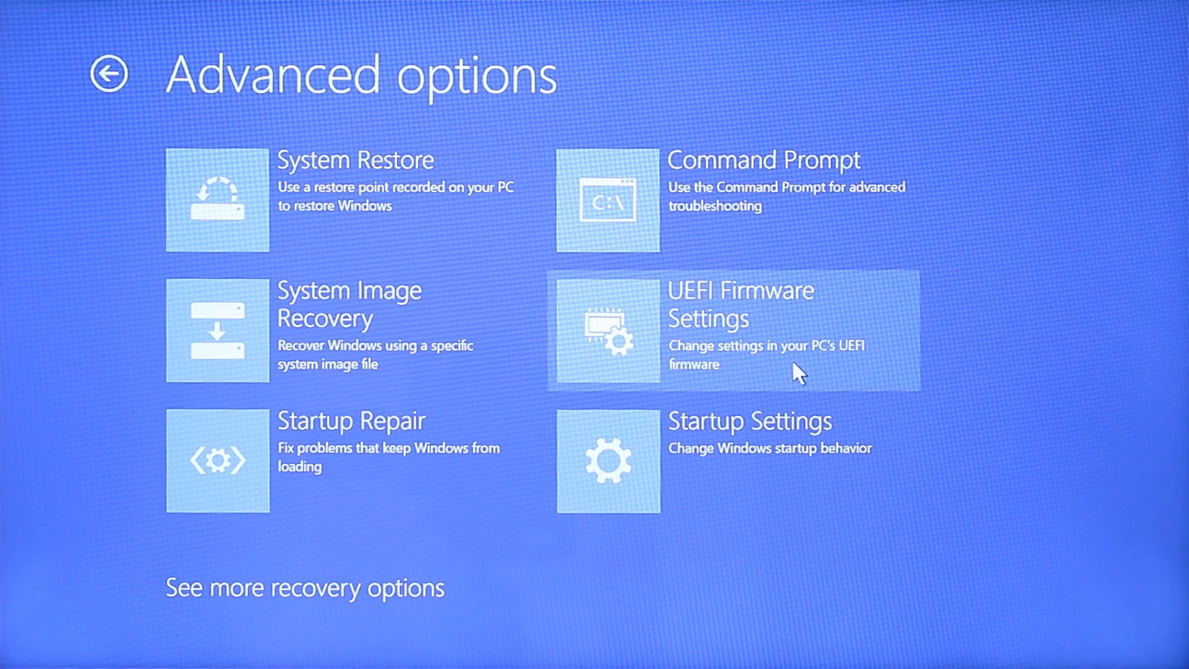
mouse_move(422, 470)
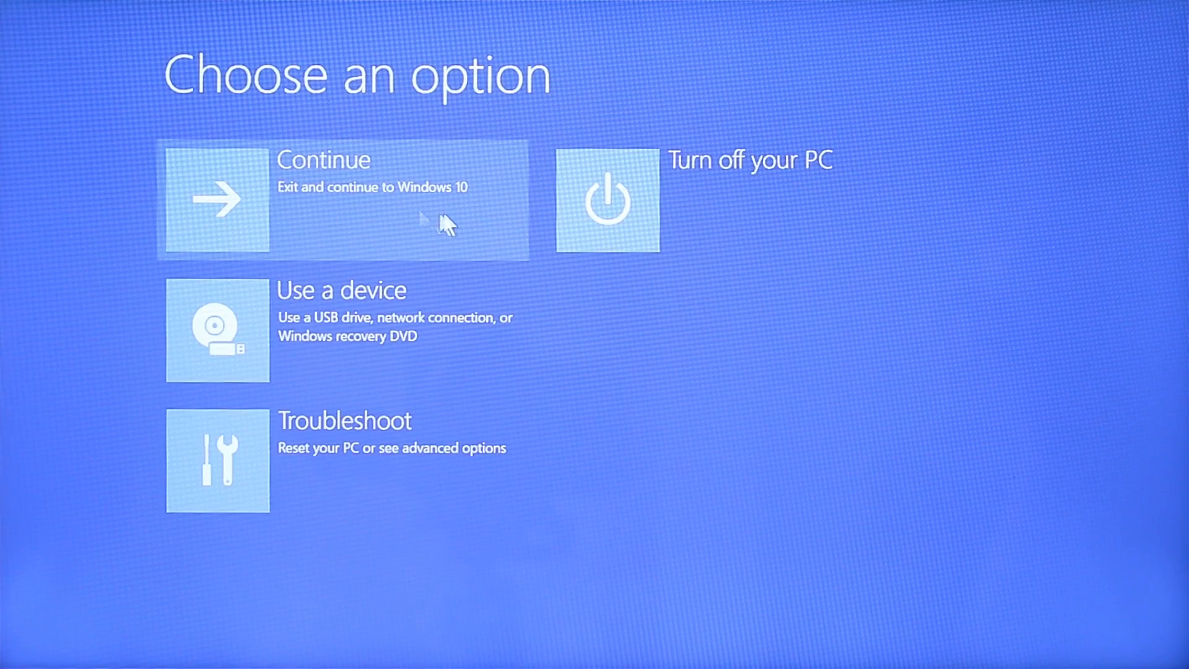
left_click(345, 200)
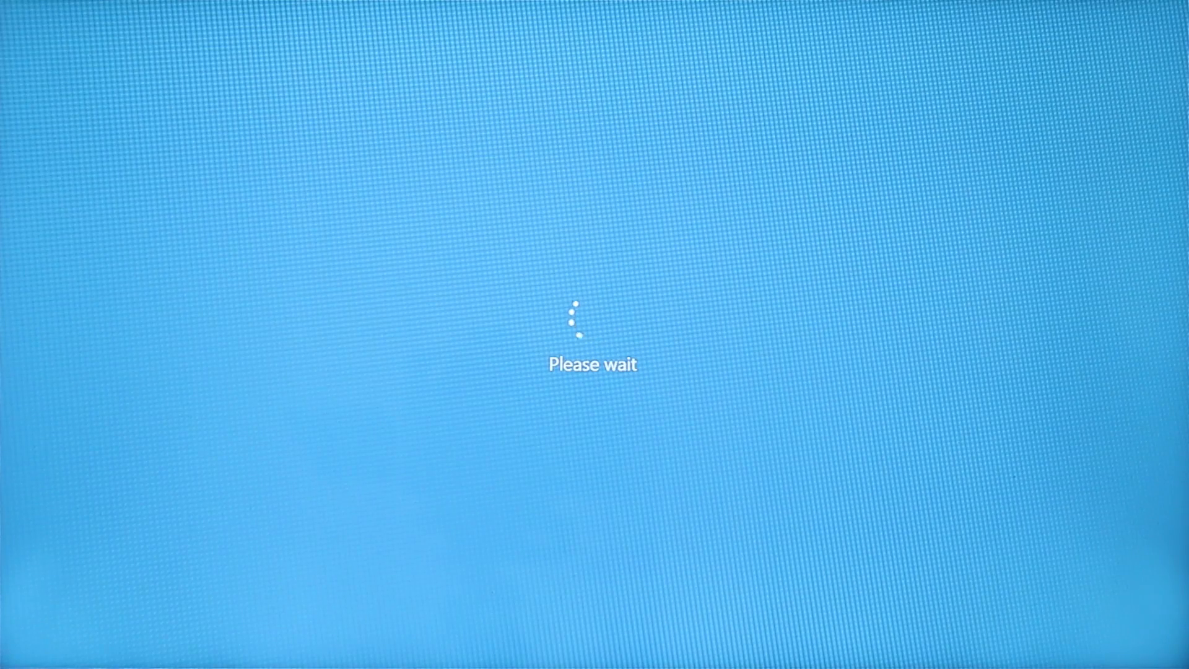